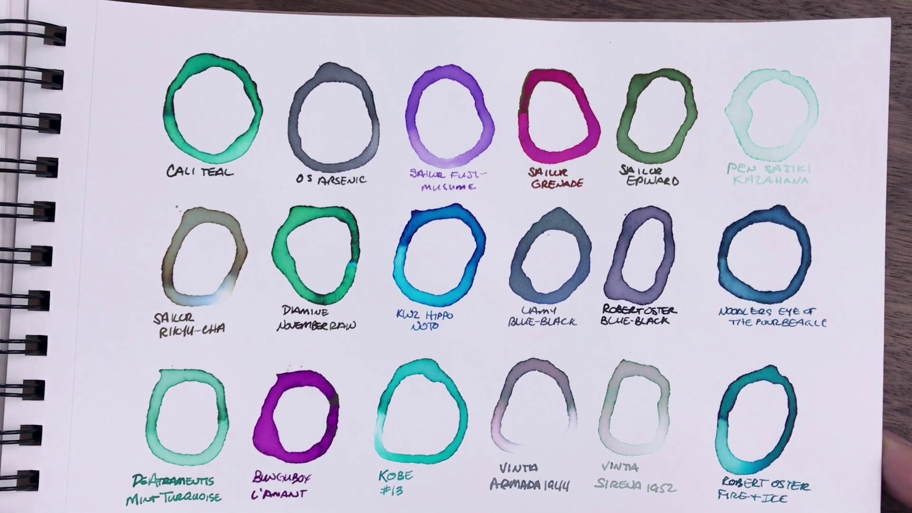
{"action": "scroll", "scroll_direction": "down", "scroll_amount": 3}
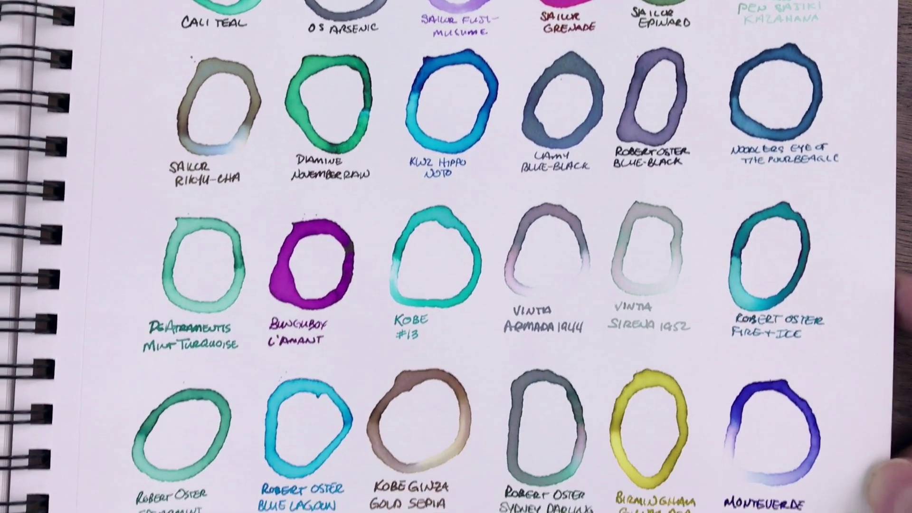